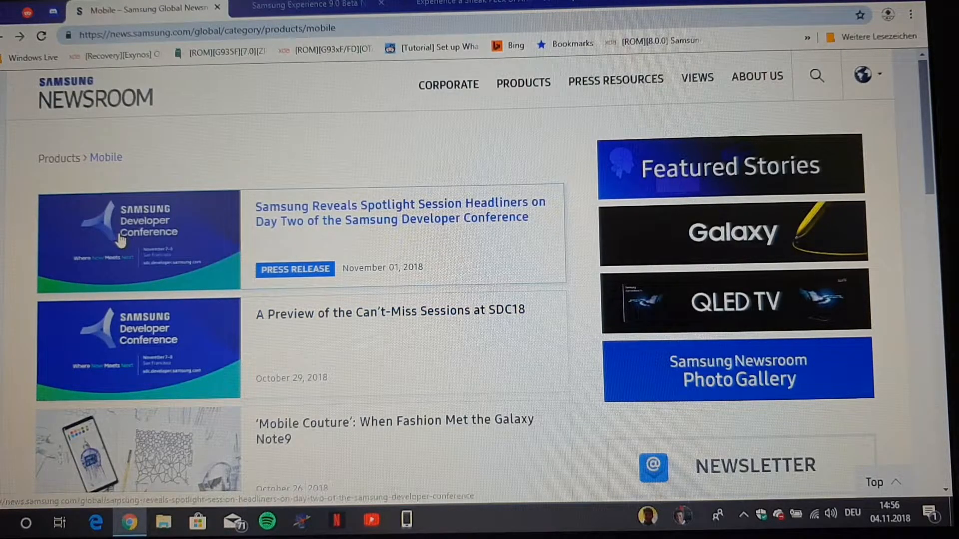
pyautogui.moveTo(113, 246)
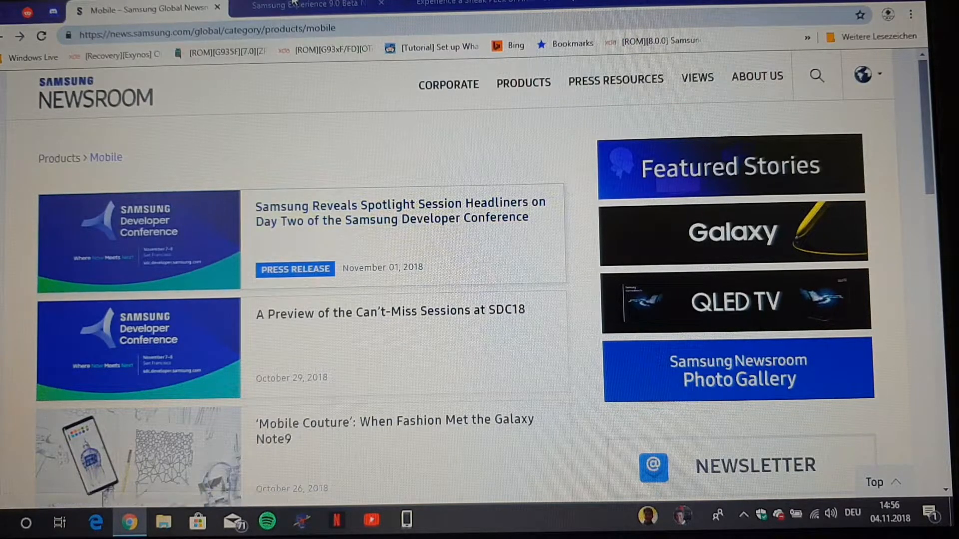
# - Switch from the Experience 9.0 Beta article to the Nougat beta article and back
pyautogui.click(306, 6)
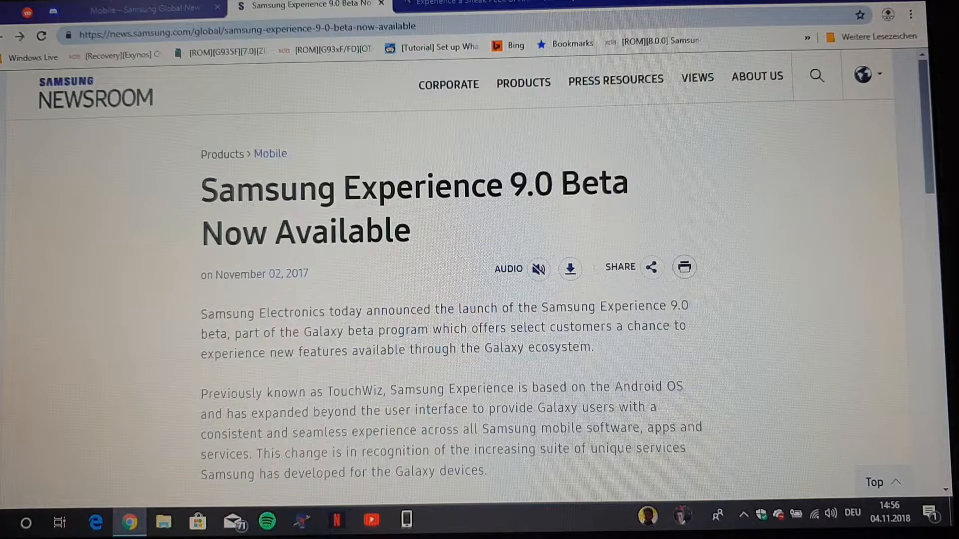
pyautogui.click(477, 5)
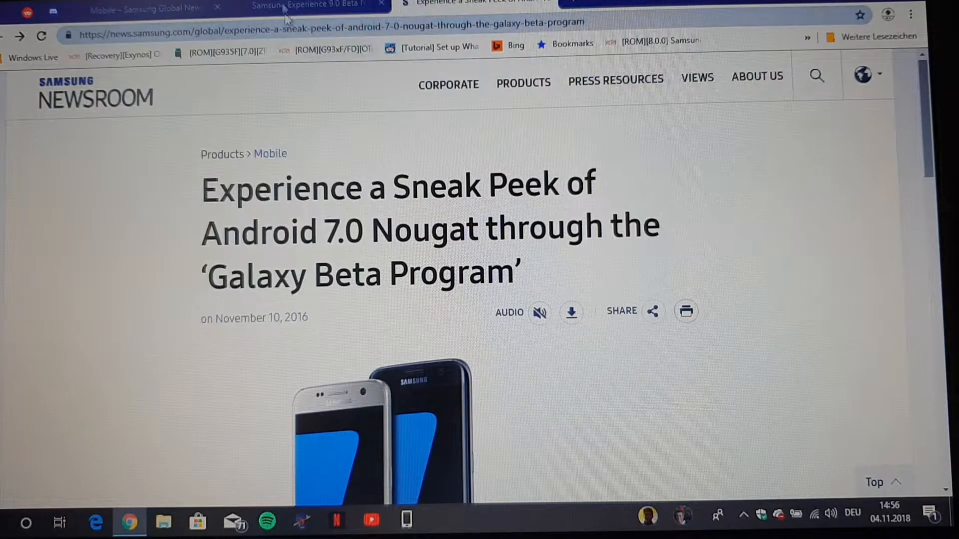
pyautogui.click(300, 5)
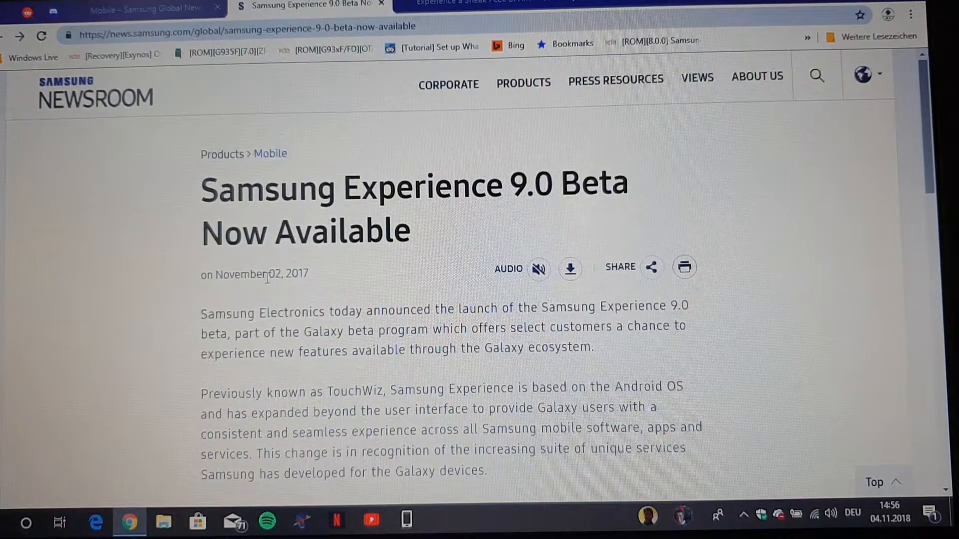
pyautogui.moveTo(547, 362)
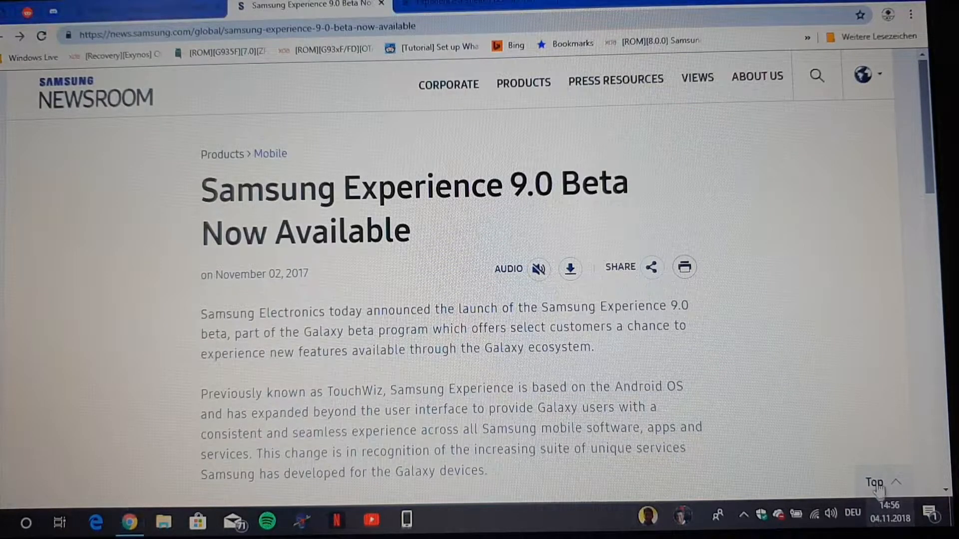
# - Open the taskbar calendar and navigate from November 2018 to the 2017 months view
pyautogui.click(889, 512)
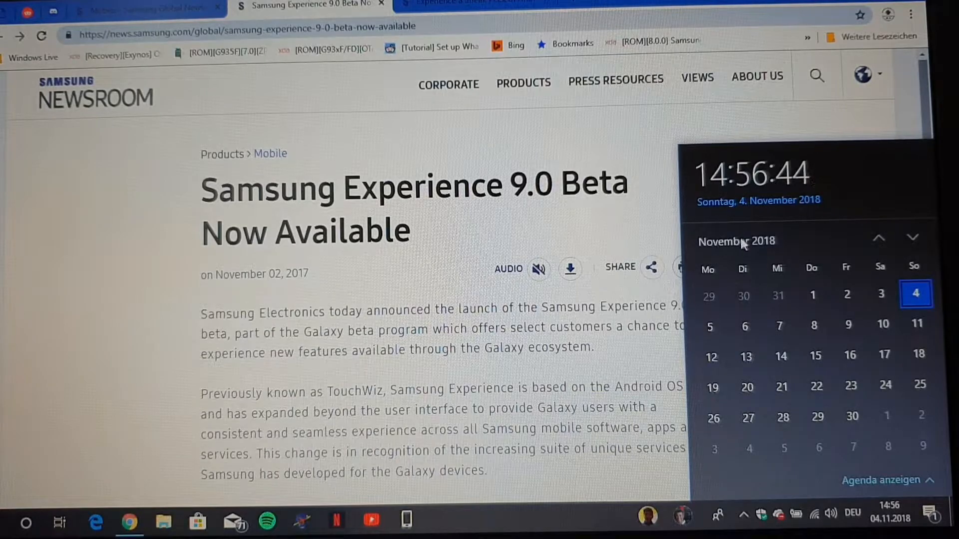
pyautogui.click(736, 240)
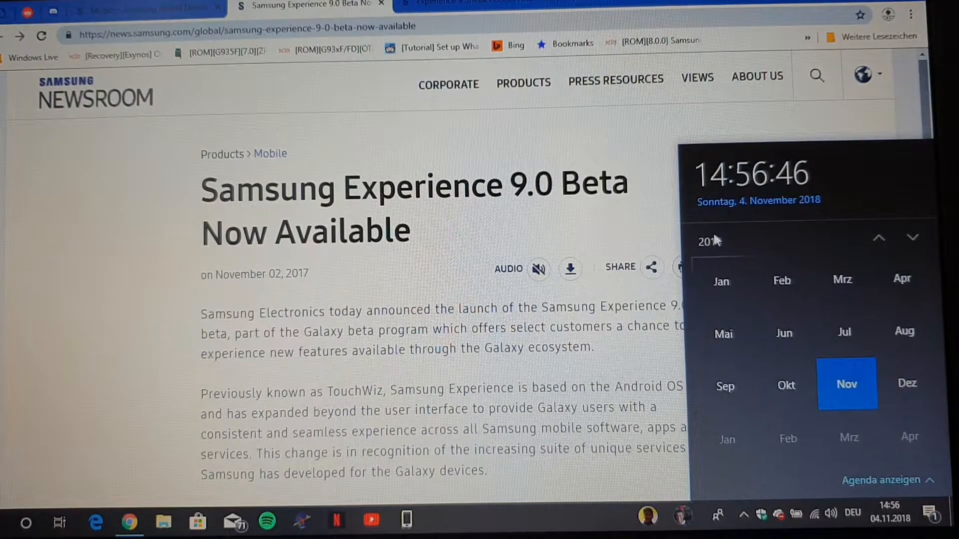
pyautogui.click(709, 240)
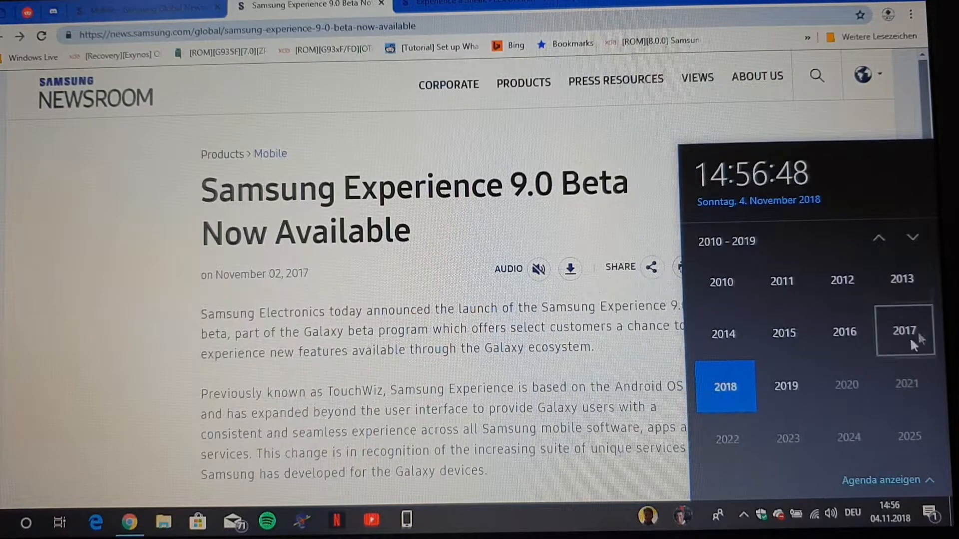
pyautogui.click(904, 330)
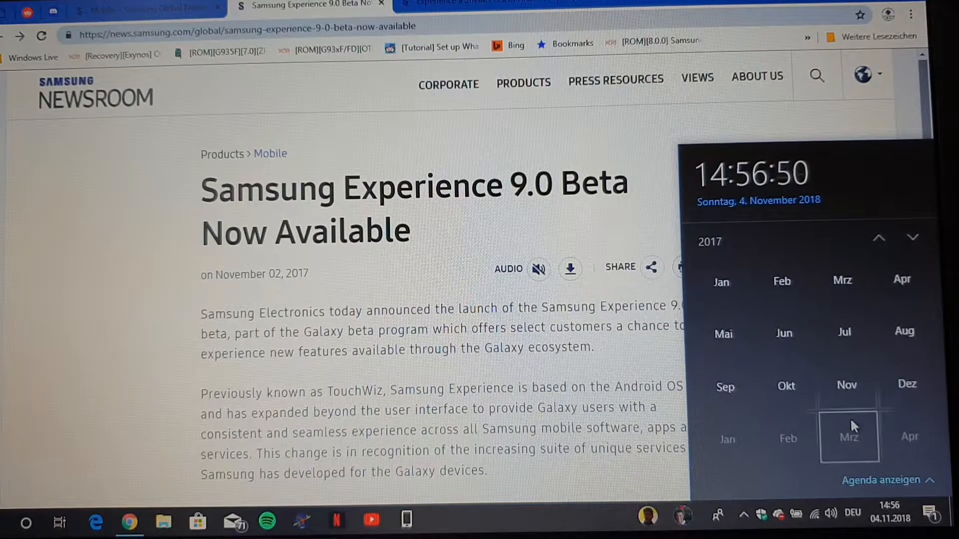
pyautogui.click(847, 385)
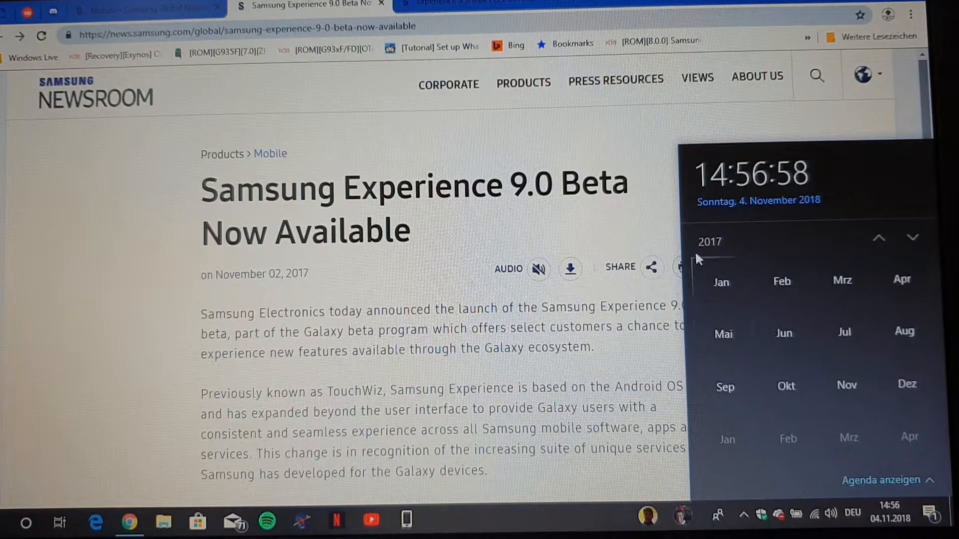
# - Show the Android 7.0 Nougat beta article and scroll down through it
pyautogui.click(708, 242)
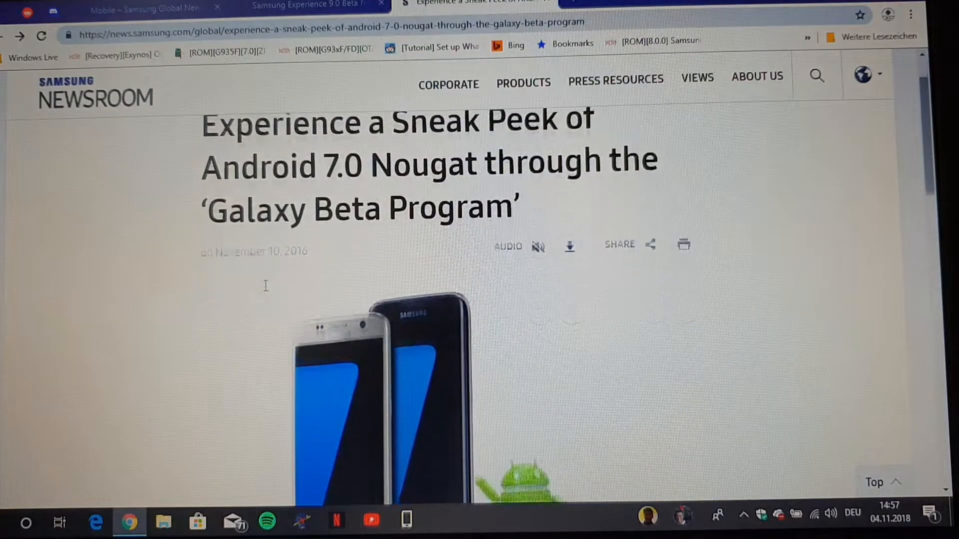
pyautogui.scroll(-3)
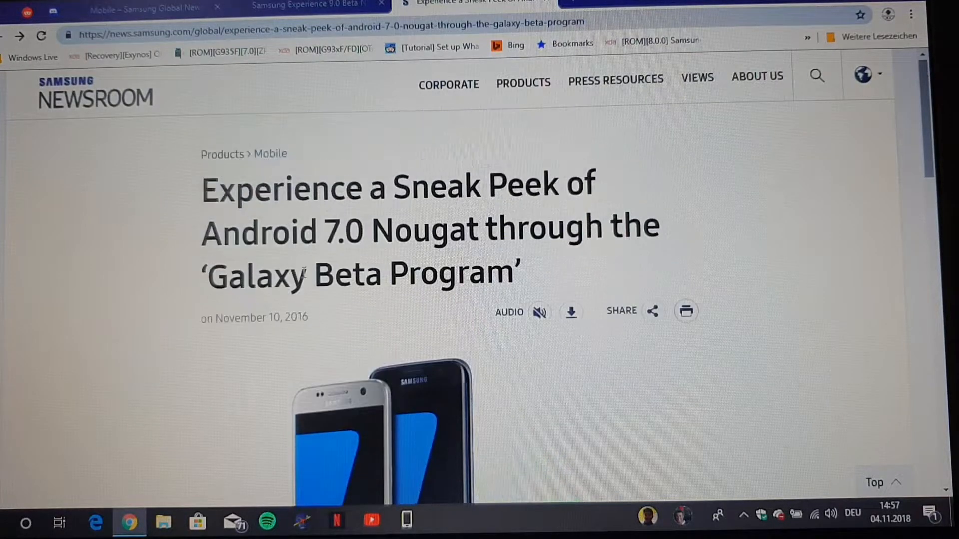
pyautogui.scroll(-3)
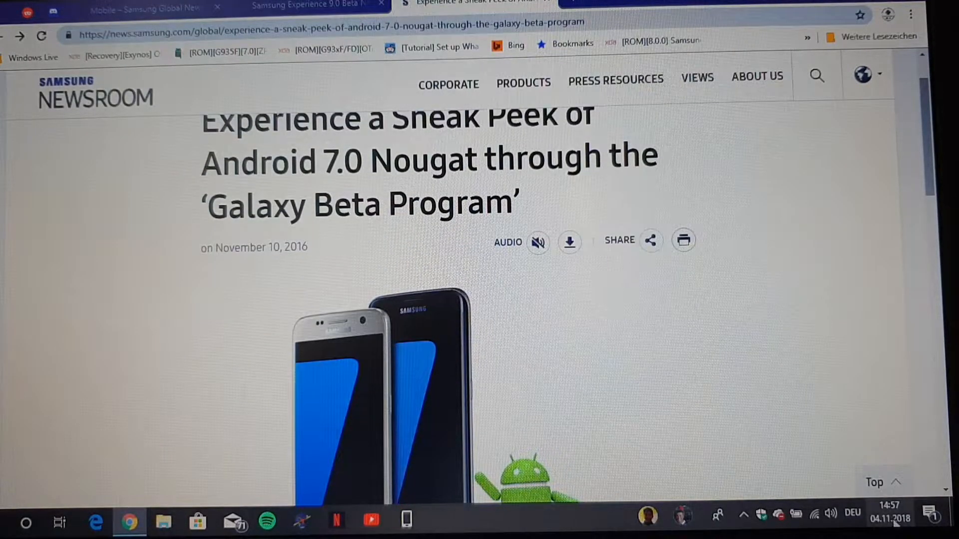
# - Reopen the taskbar calendar and navigate to November 2016
pyautogui.click(888, 512)
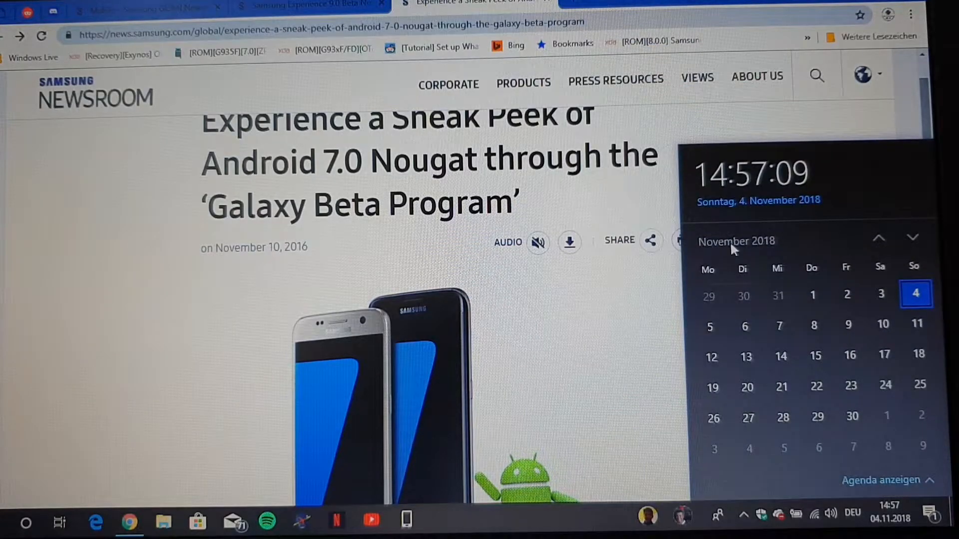
pyautogui.click(736, 240)
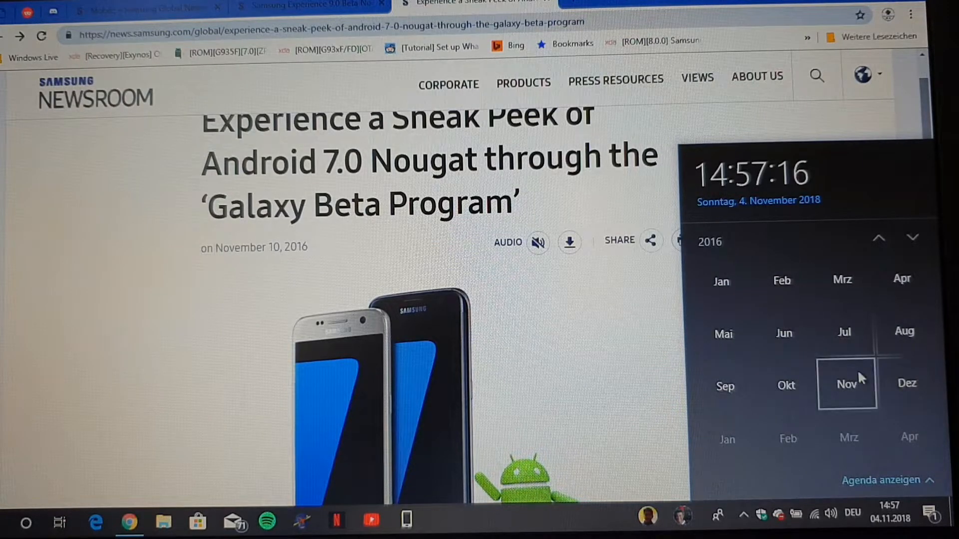
pyautogui.click(846, 383)
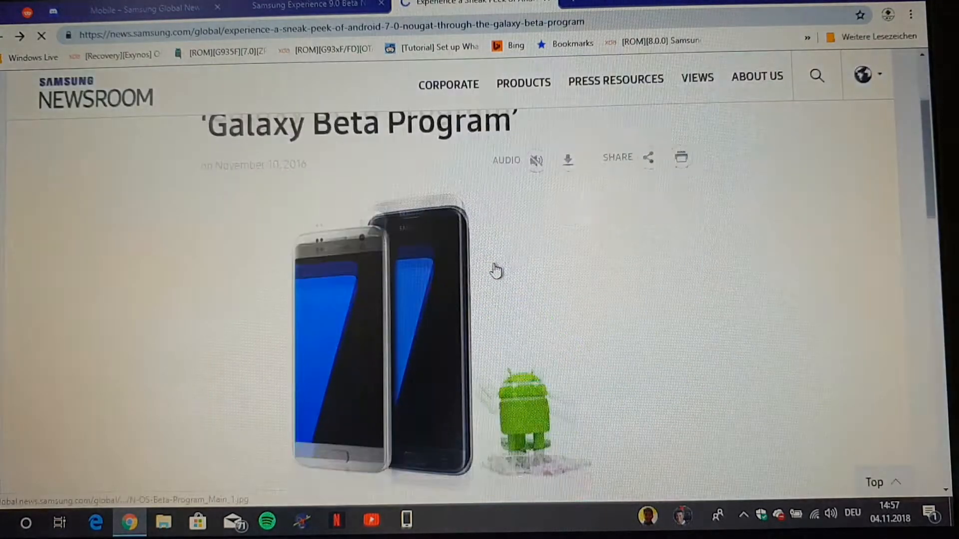
# - Scroll the Nougat beta article and double-click on the page to dismiss the calendar
pyautogui.scroll(-3)
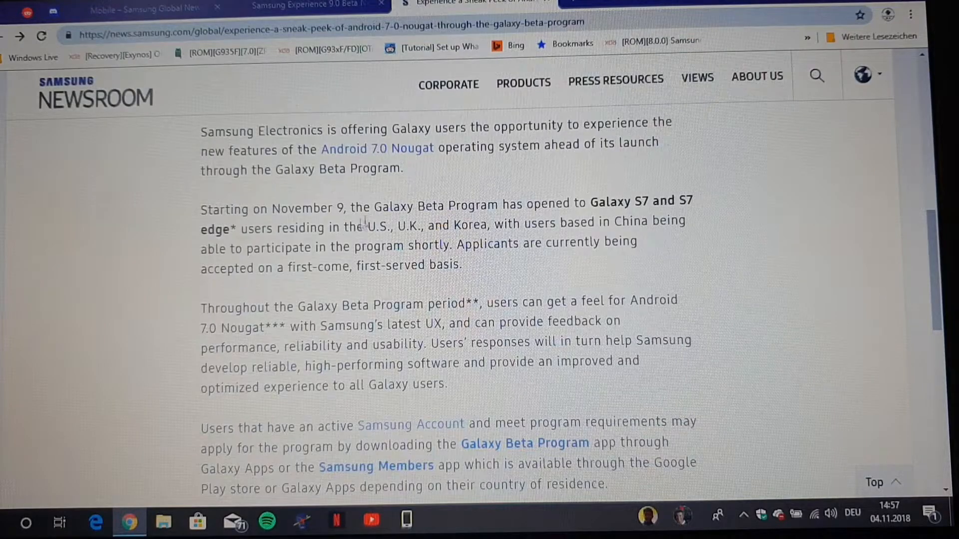
pyautogui.doubleClick(302, 209)
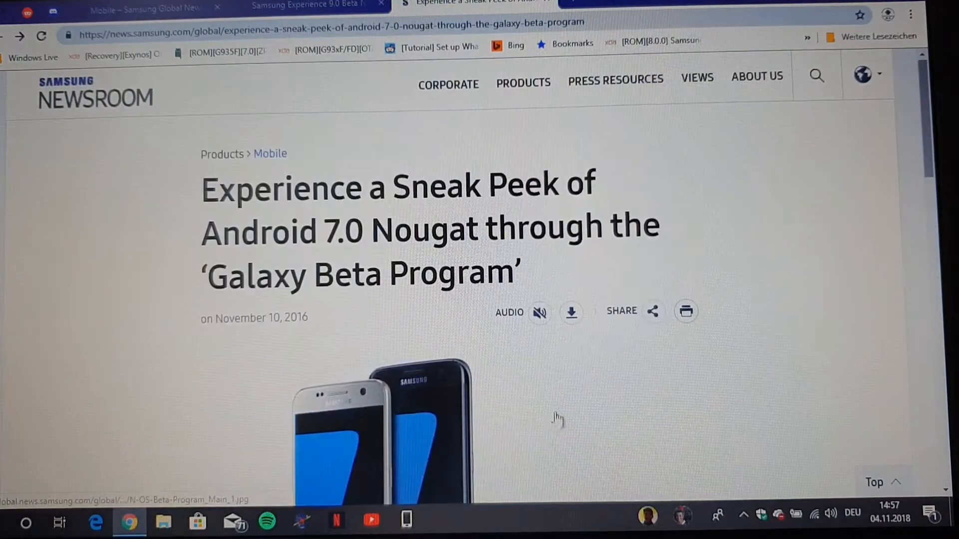
pyautogui.moveTo(174, 192)
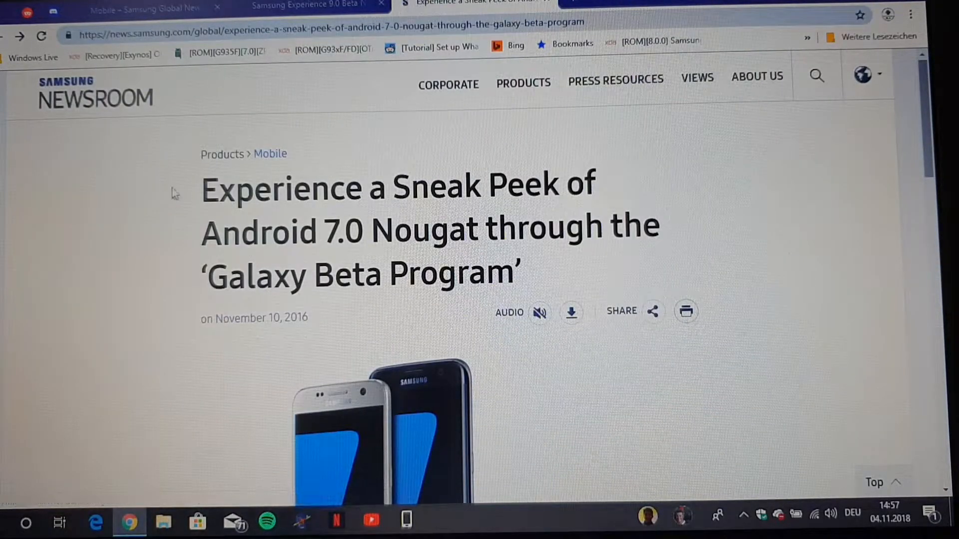
pyautogui.moveTo(182, 160)
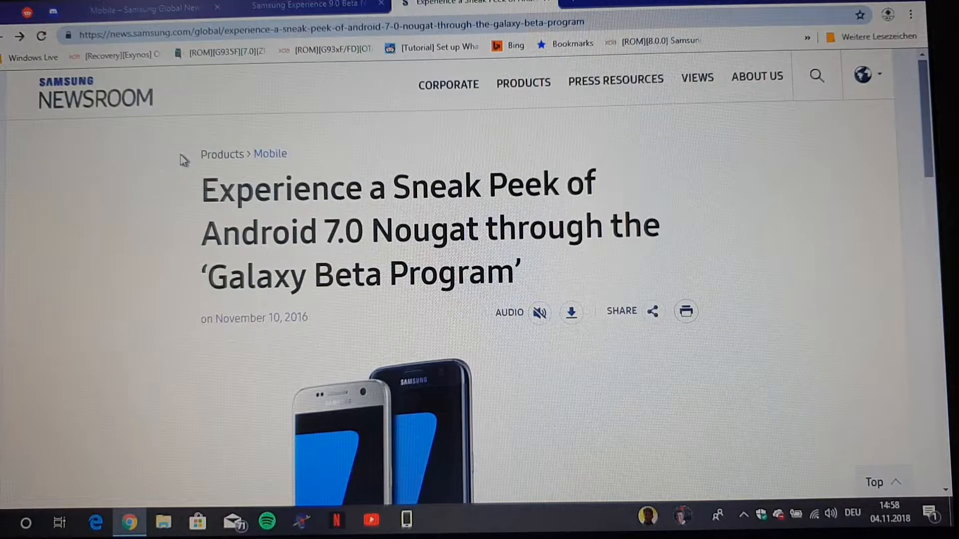
pyautogui.moveTo(158, 192)
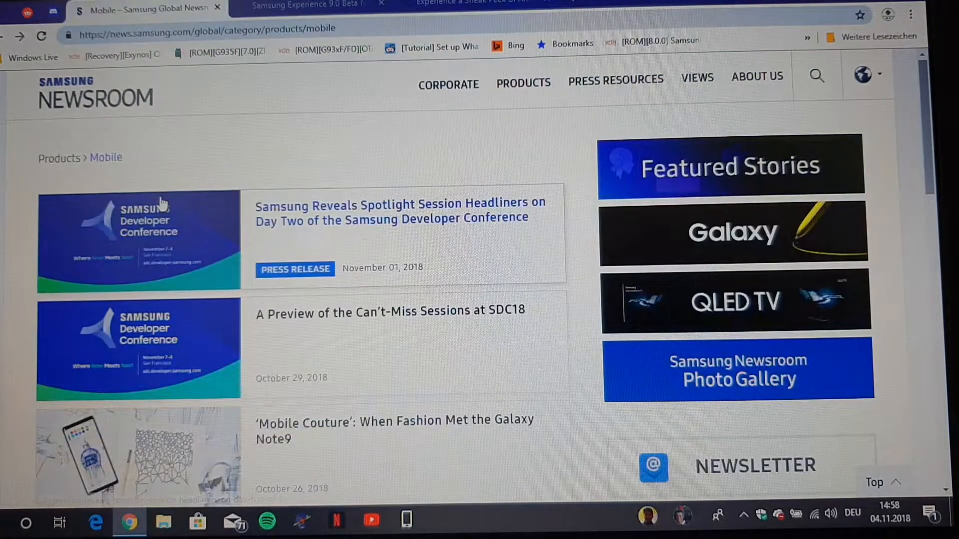
pyautogui.moveTo(163, 256)
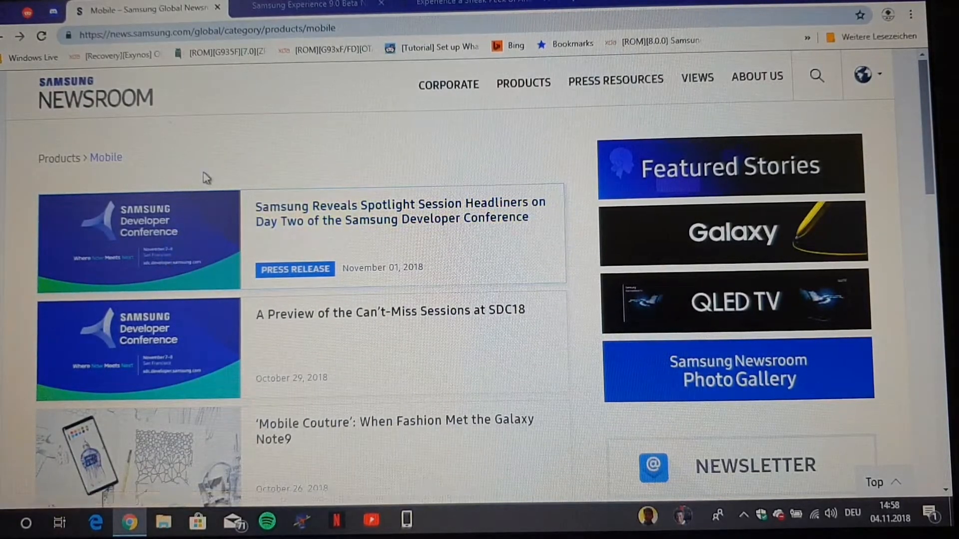
pyautogui.moveTo(204, 138)
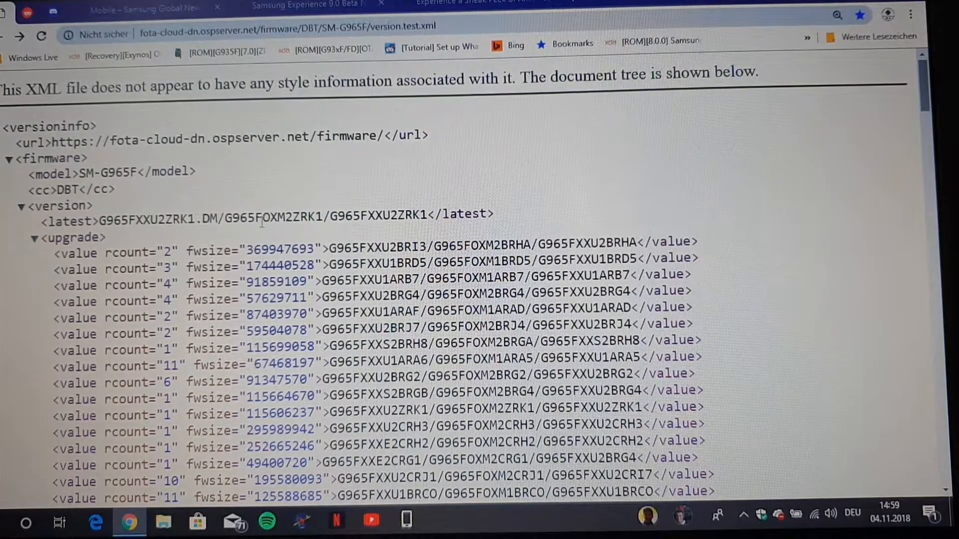
# - Highlight the latest build entry G965FXXU2ZRK1 in the SM-G965F firmware XML
pyautogui.doubleClick(265, 217)
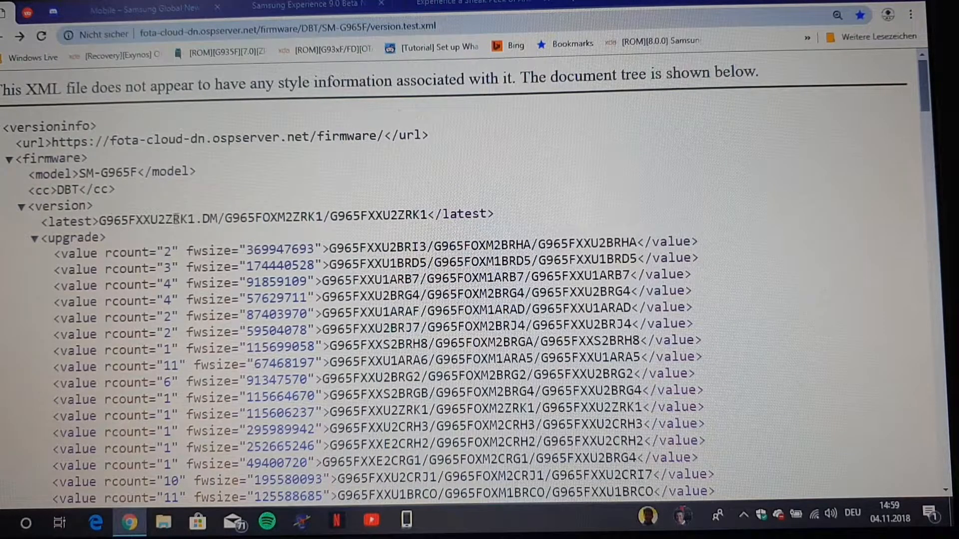
pyautogui.doubleClick(177, 214)
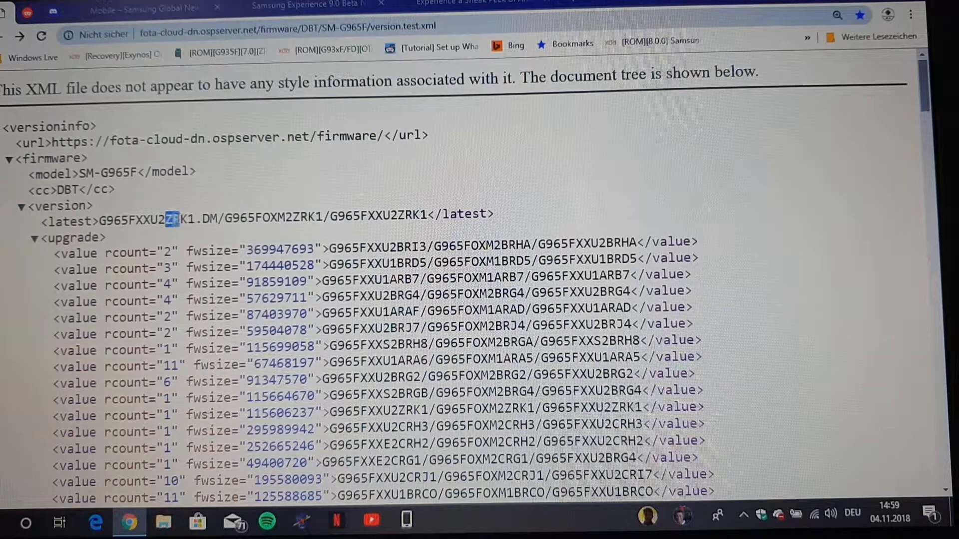
pyautogui.moveTo(174, 214); pyautogui.dragTo(496, 214)
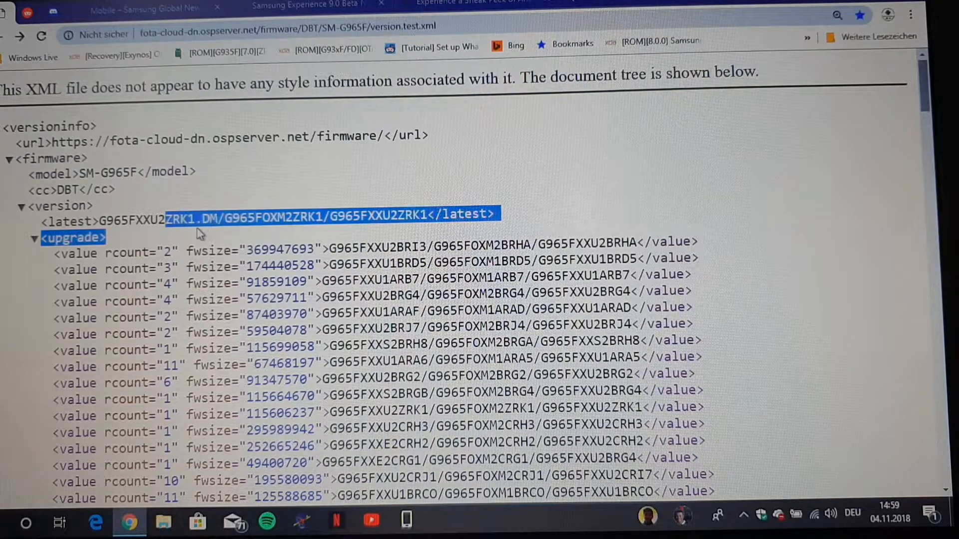
pyautogui.doubleClick(180, 214)
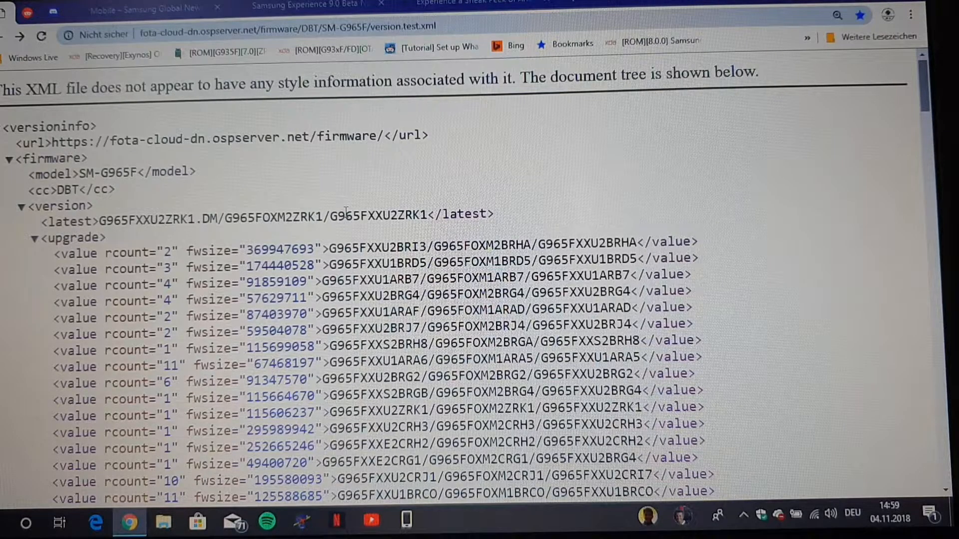
pyautogui.moveTo(254, 210)
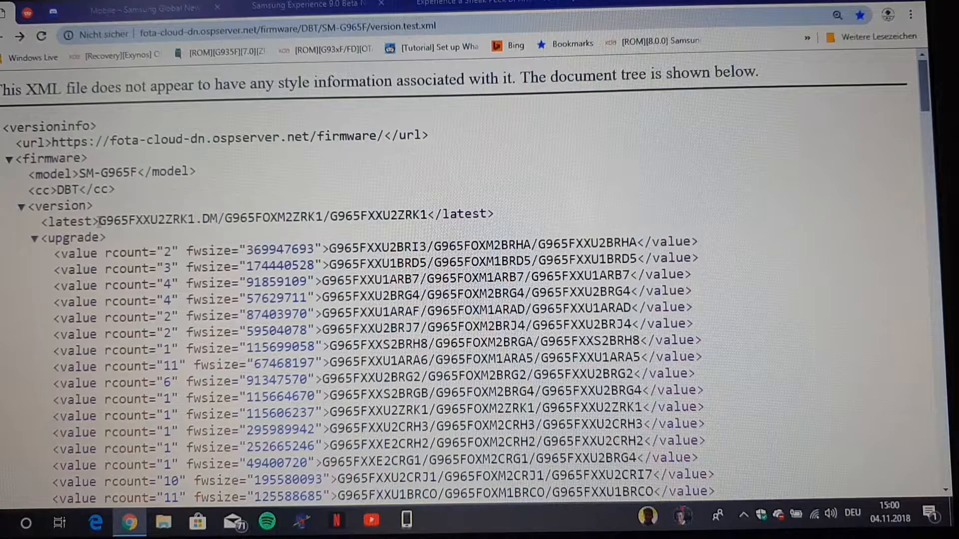
pyautogui.moveTo(99, 215); pyautogui.dragTo(294, 214)
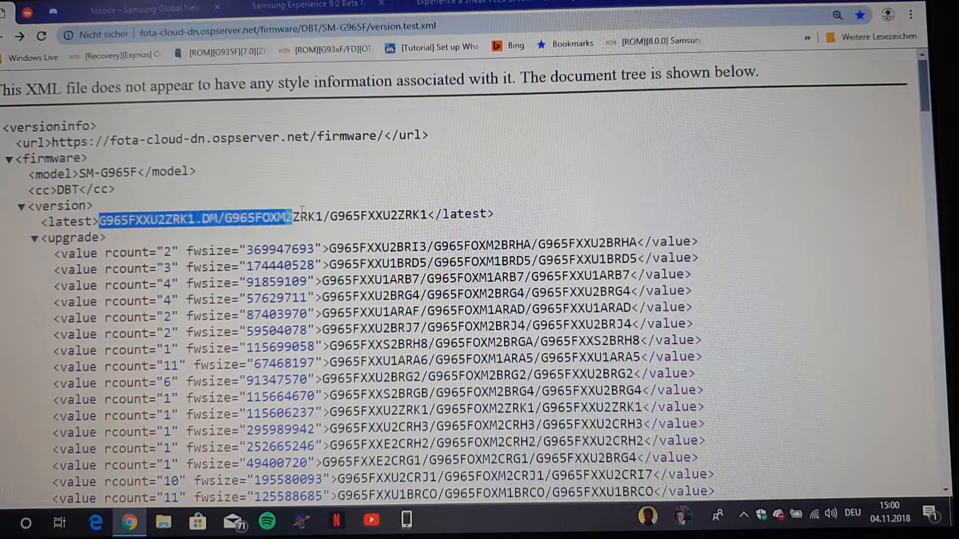
pyautogui.click(337, 250)
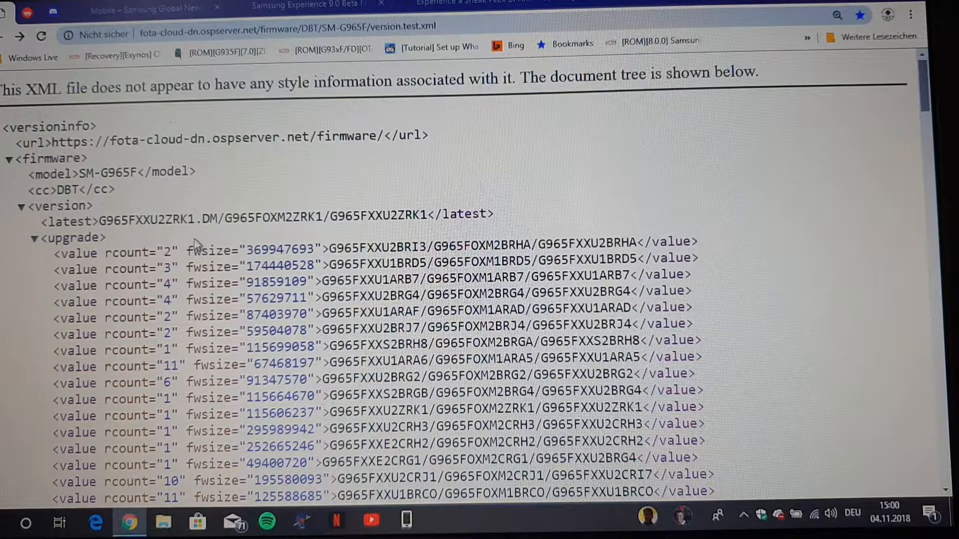
pyautogui.moveTo(161, 214)
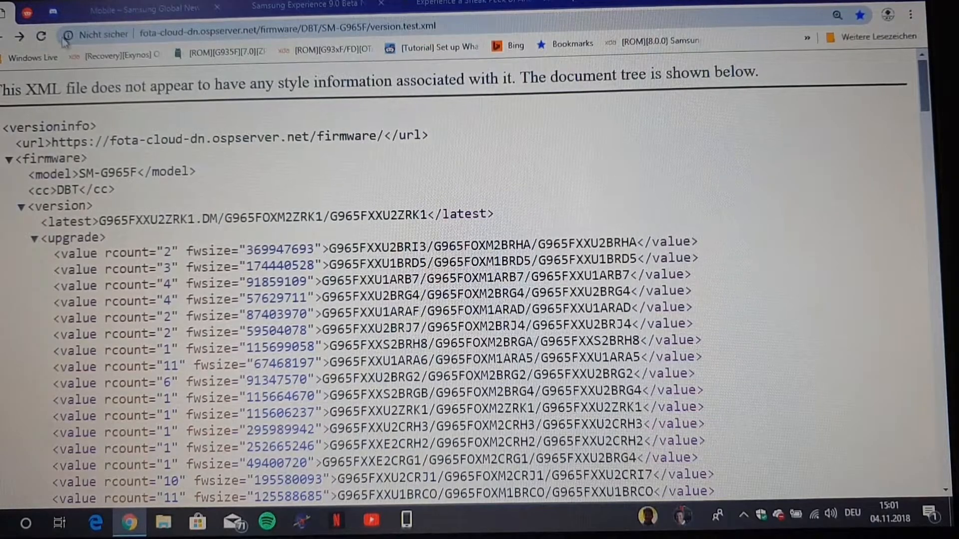
pyautogui.moveTo(19, 36)
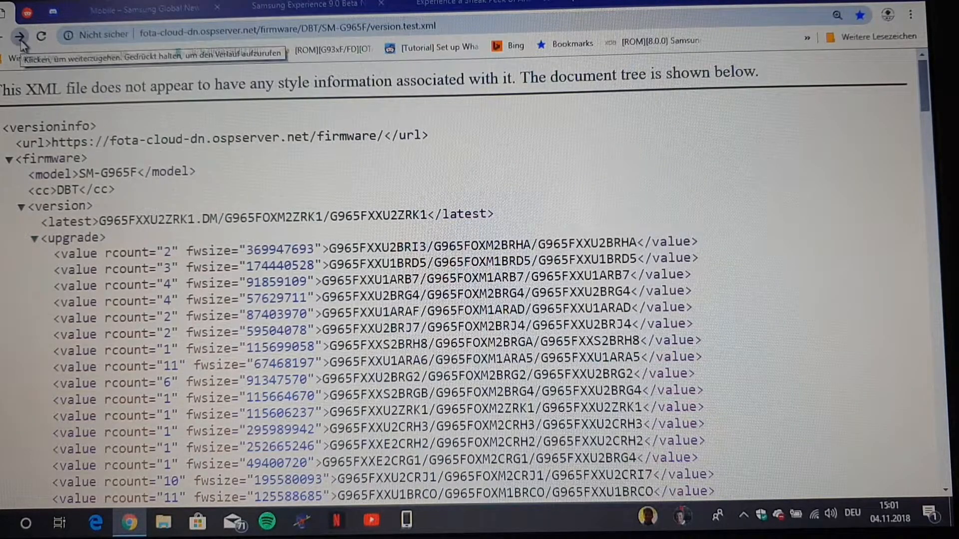
# - Go forward to the SM-G965U version.test.xml and search the page for 'zrk'
pyautogui.click(20, 35)
pyautogui.write('z')
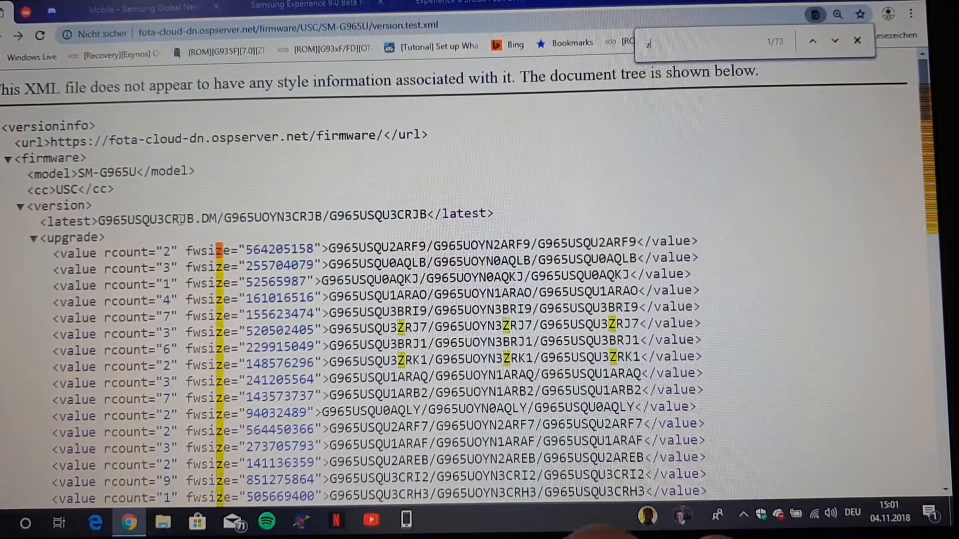
pyautogui.write('rk')
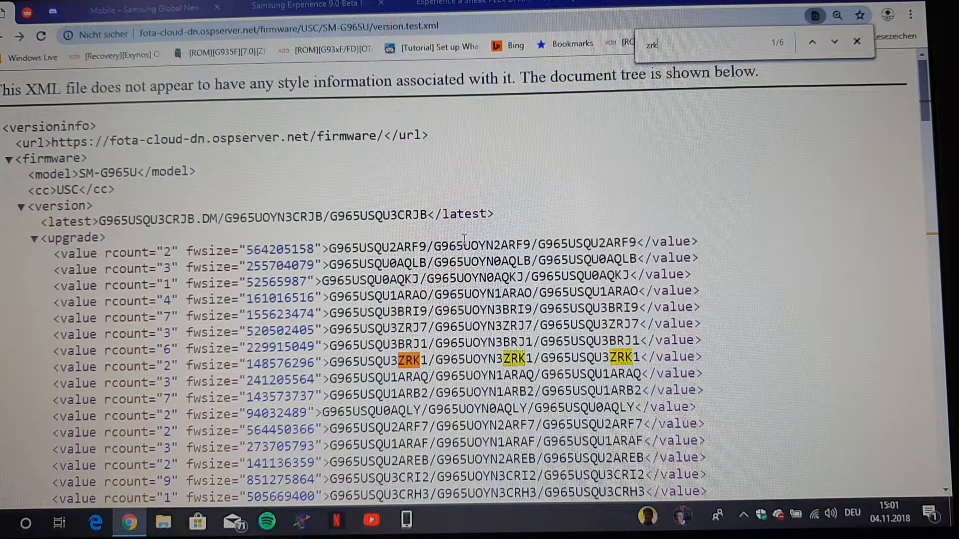
pyautogui.moveTo(449, 401)
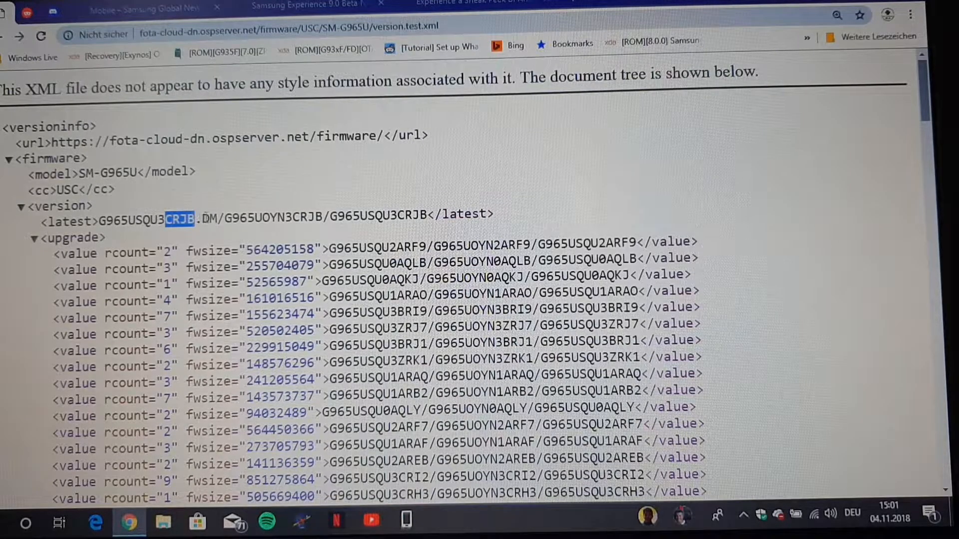
pyautogui.moveTo(172, 240)
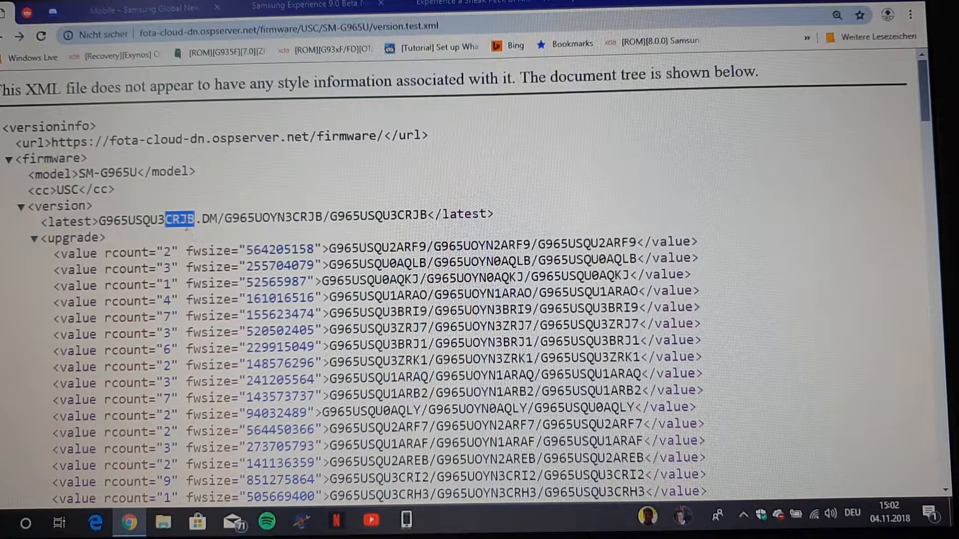
pyautogui.moveTo(431, 182)
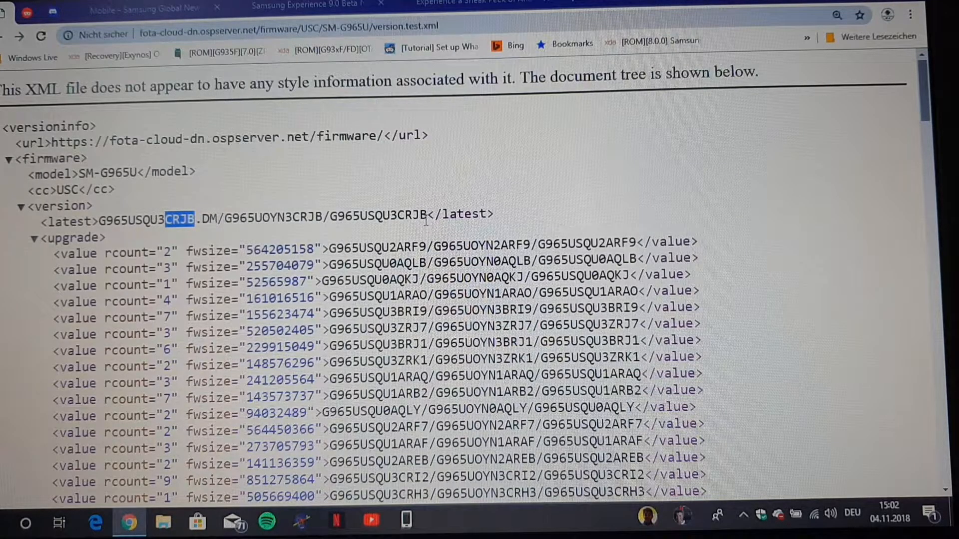
pyautogui.moveTo(282, 237)
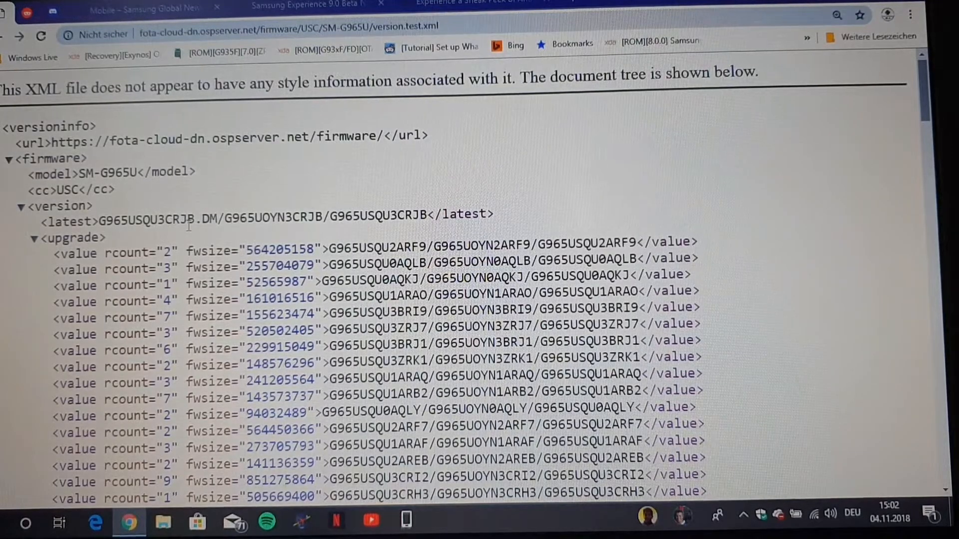
pyautogui.moveTo(251, 246)
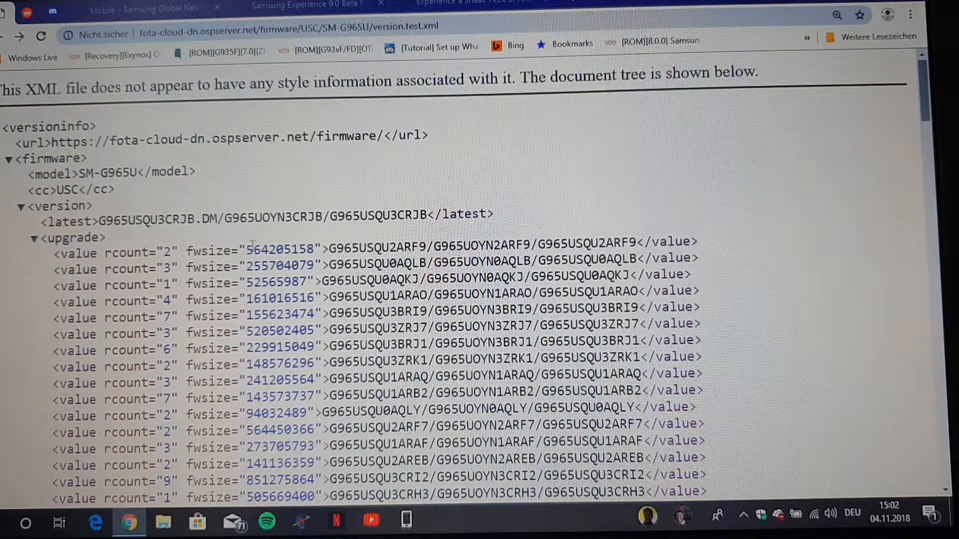
pyautogui.moveTo(275, 205)
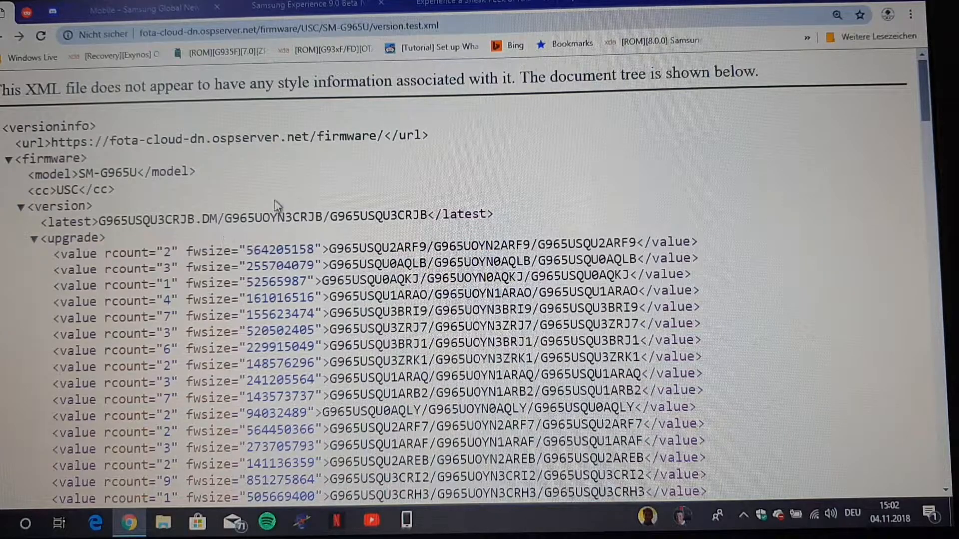
pyautogui.moveTo(430, 232)
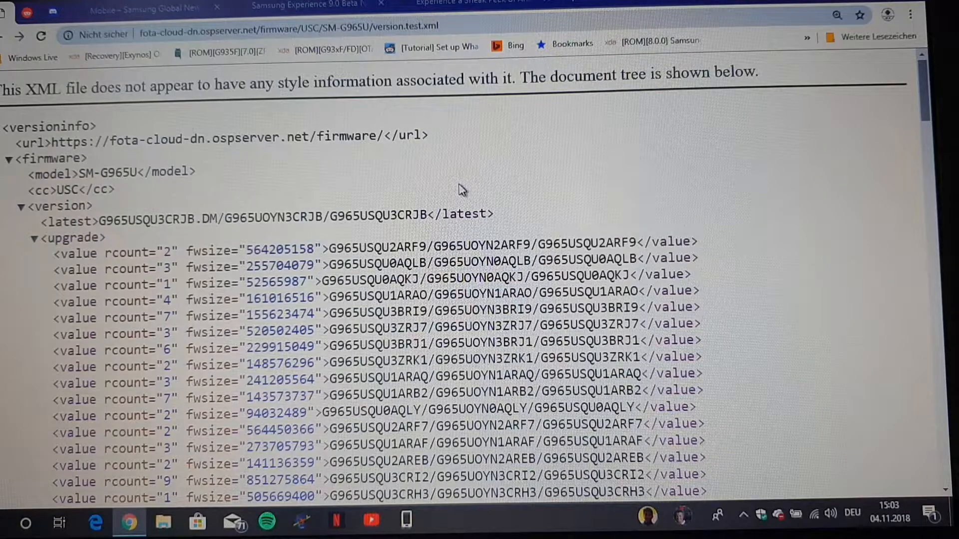
pyautogui.moveTo(410, 196)
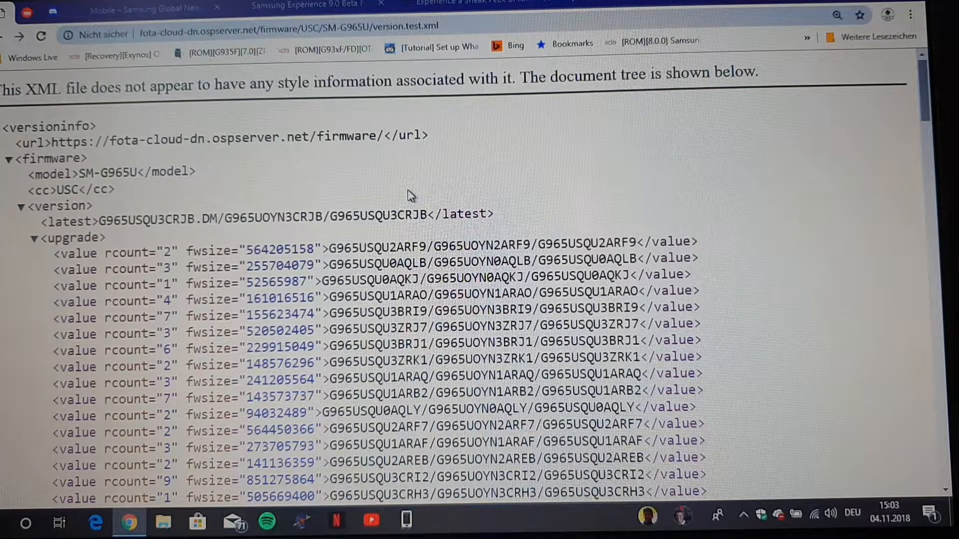
pyautogui.moveTo(501, 221)
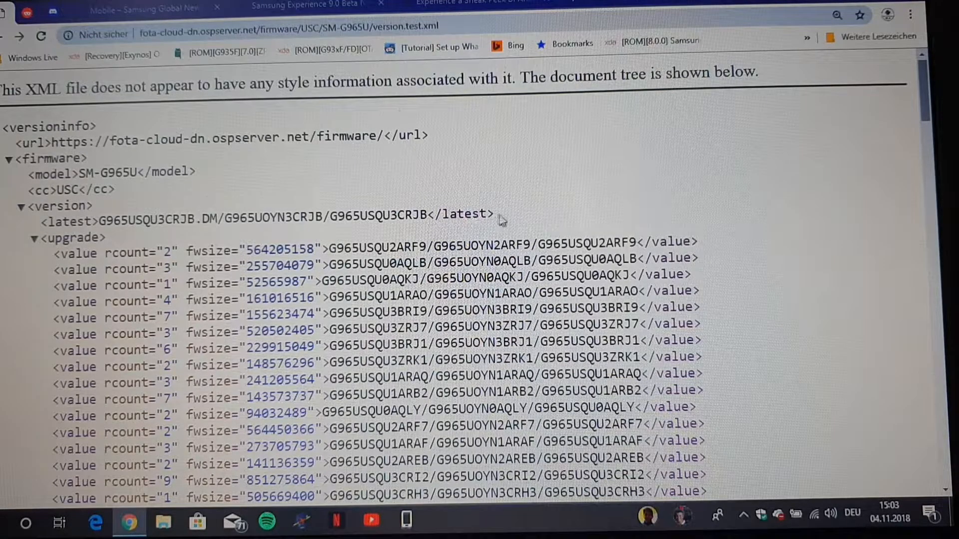
# - Show the Experience 9.0 Beta article and scroll down to its application requirements
pyautogui.click(305, 6)
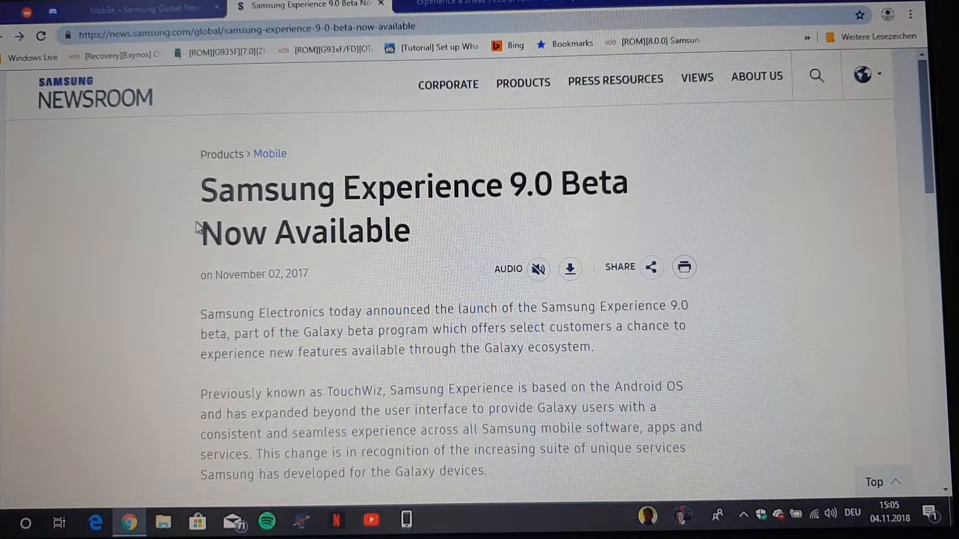
pyautogui.scroll(-3)
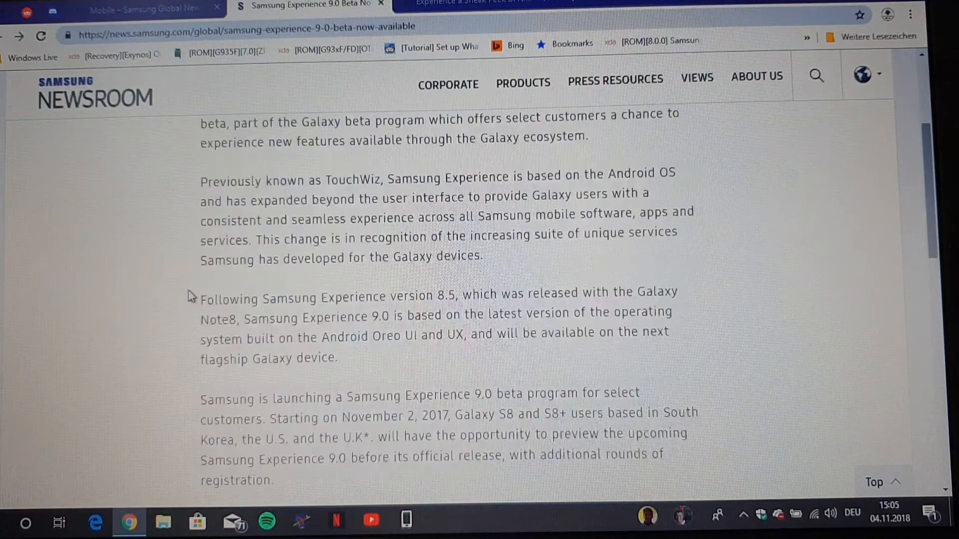
pyautogui.scroll(-3)
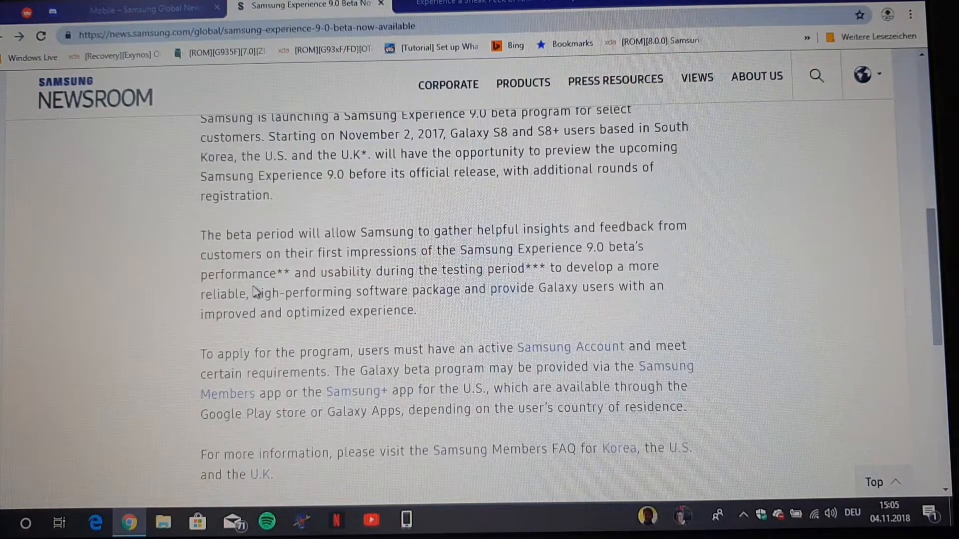